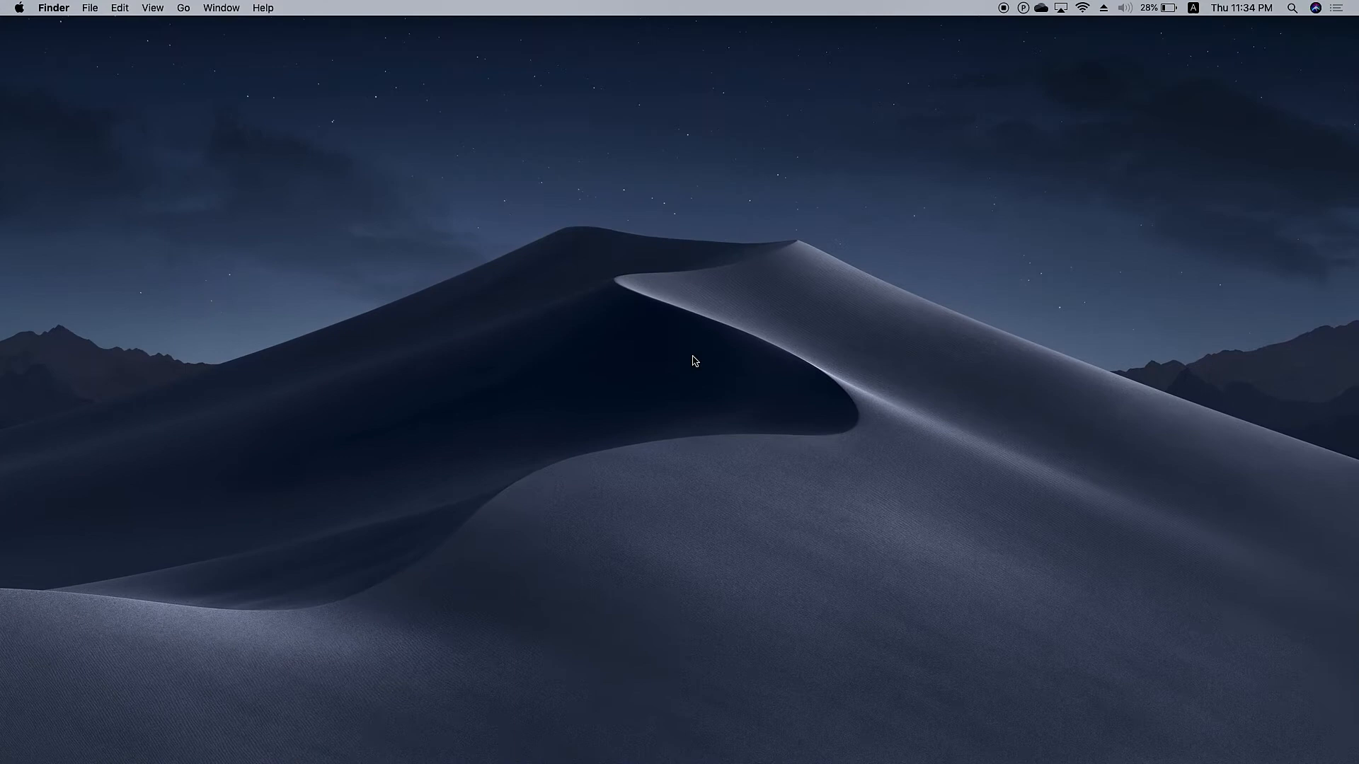
- Launch PDFelement and open anamation.pdf to its PROMOTE PRODUCTIVITY first page
{"action": "left_click", "coordinate": [866, 732]}
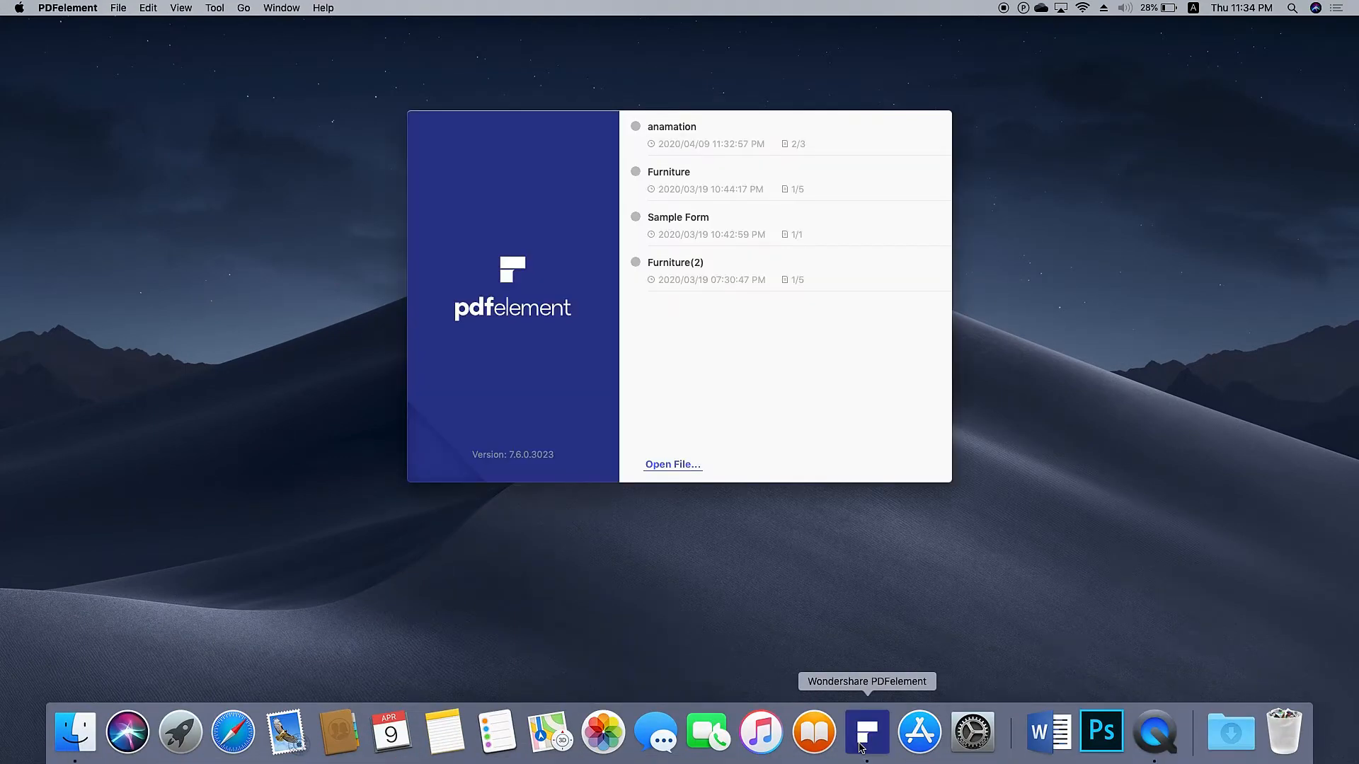
{"action": "left_click", "coordinate": [672, 464]}
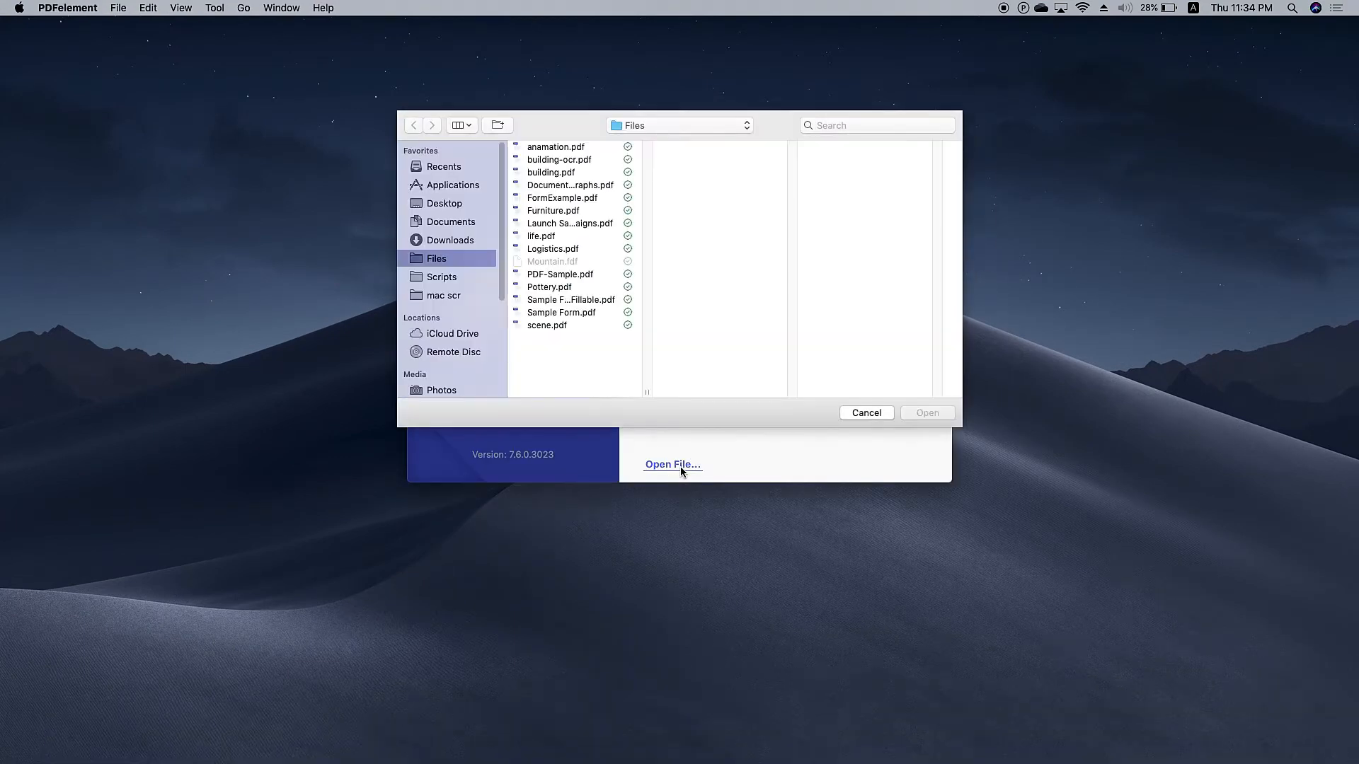
{"action": "left_click", "coordinate": [865, 412]}
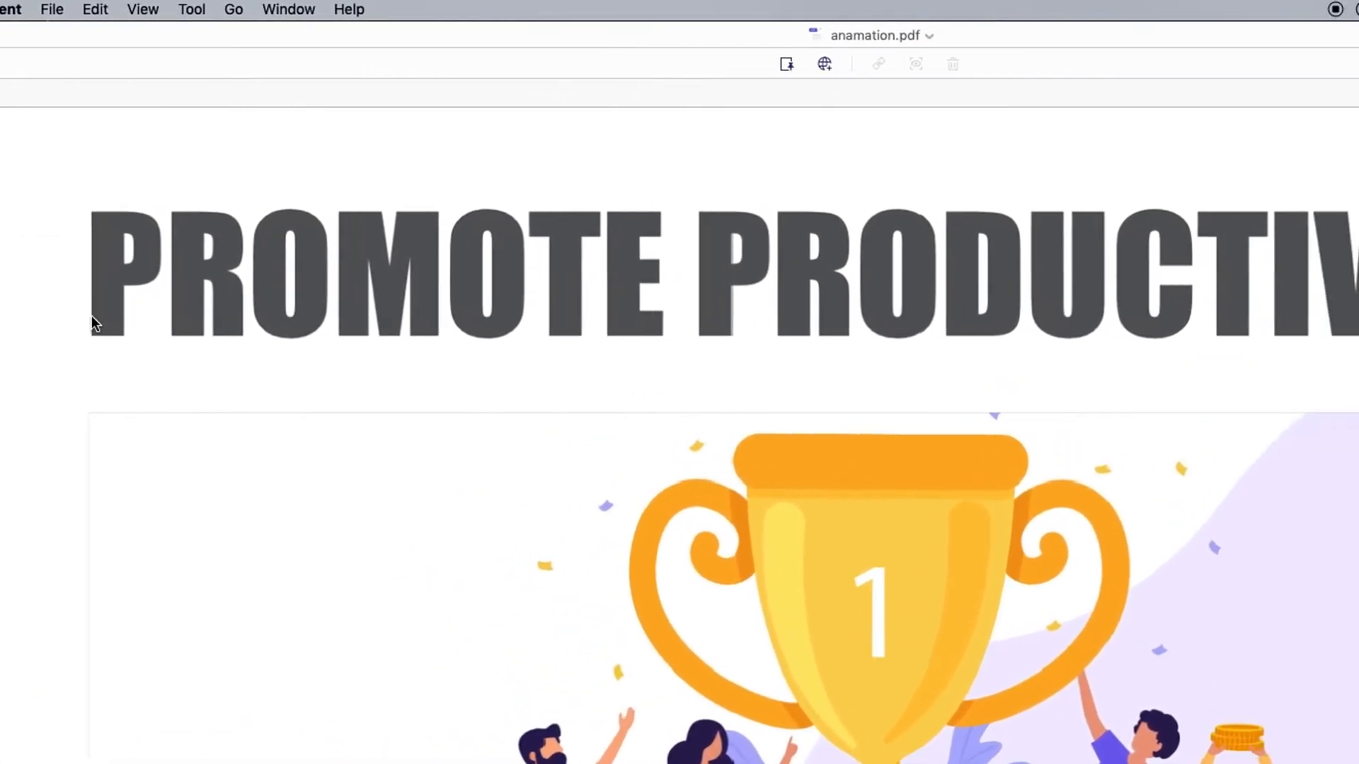
- Create a link region left of the trophy targeting page 2 and save it
{"action": "left_click", "coordinate": [641, 64]}
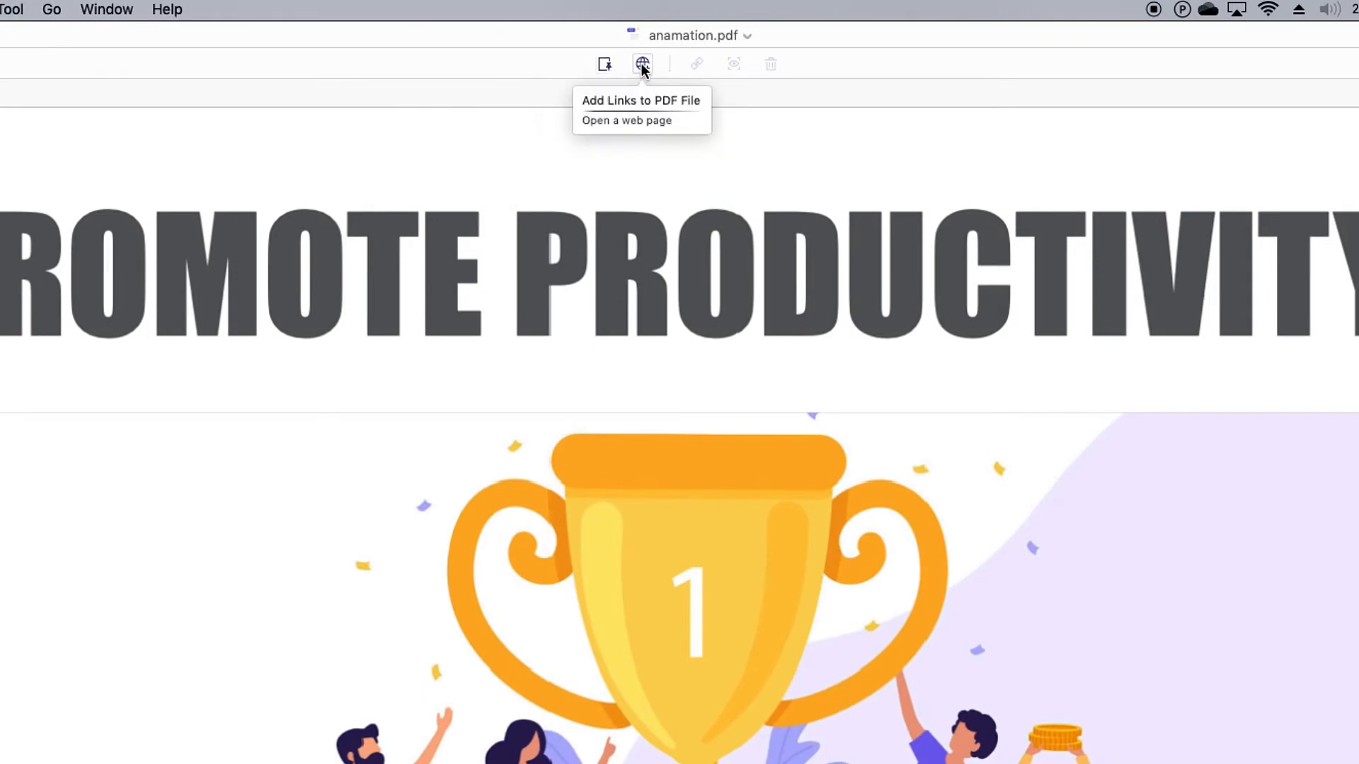
{"action": "mouse_move", "coordinate": [605, 64]}
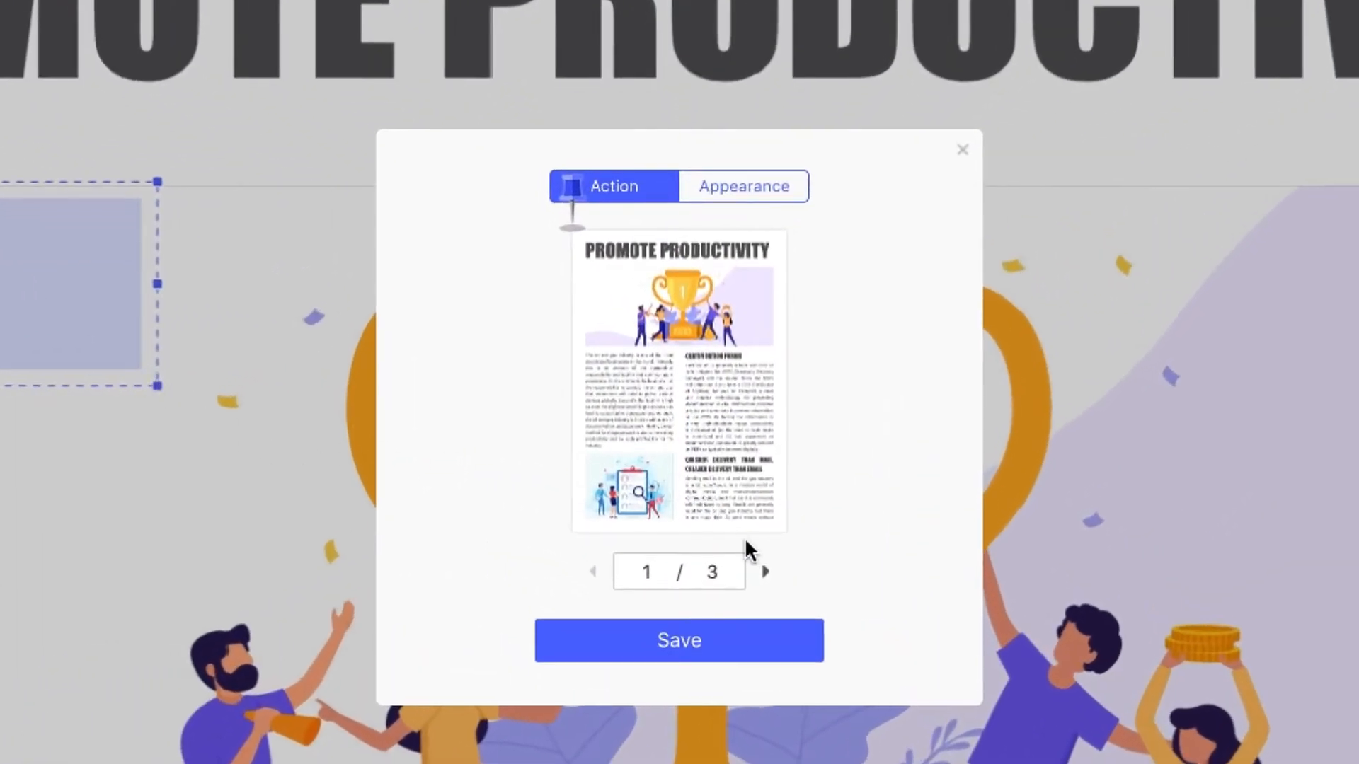
{"action": "left_click", "coordinate": [765, 571]}
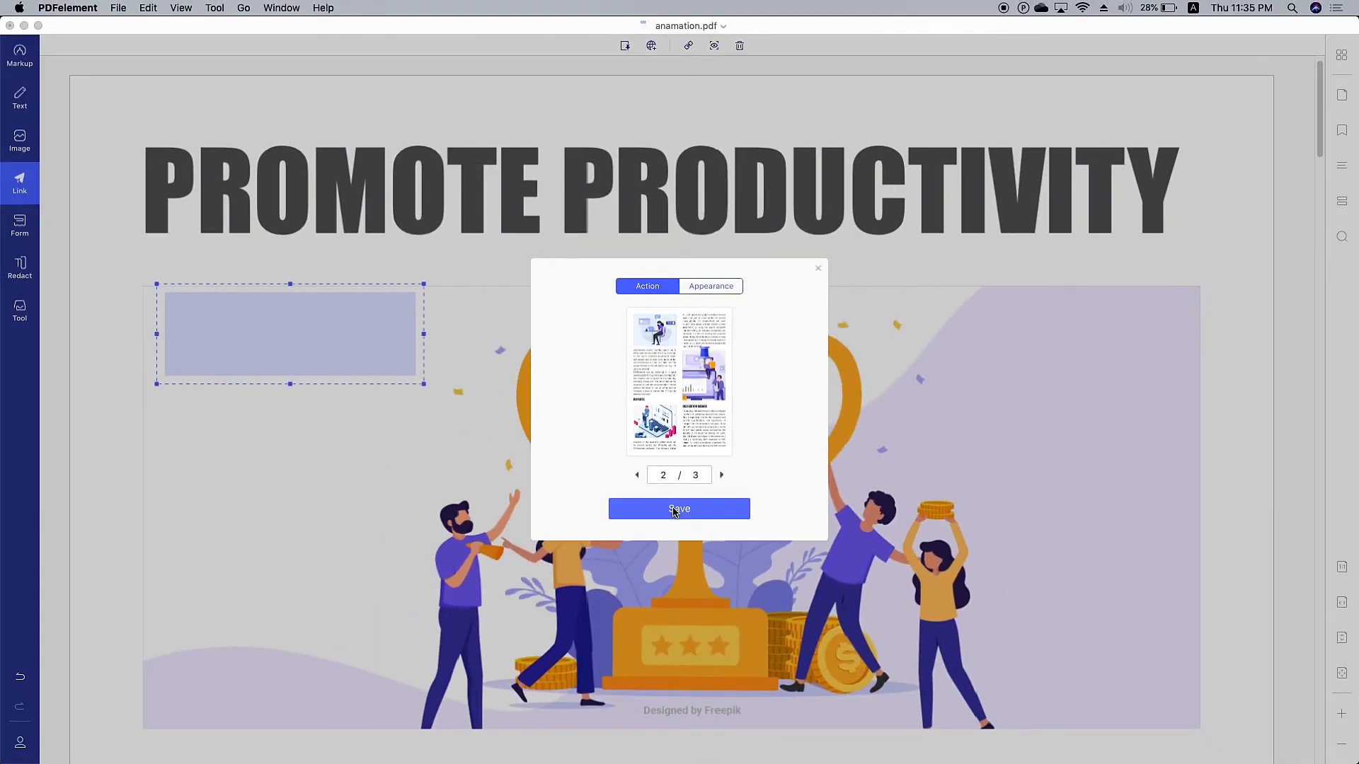
{"action": "left_click", "coordinate": [678, 508]}
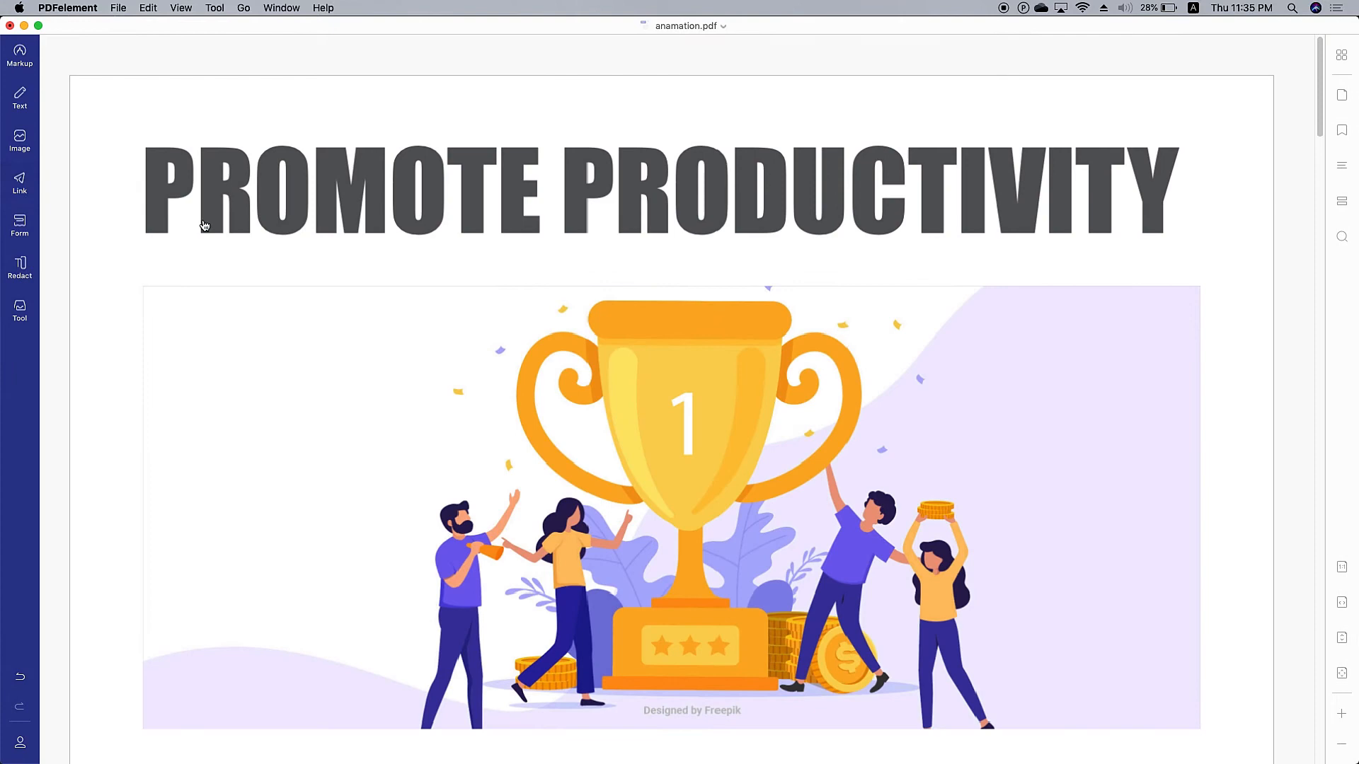
{"action": "scroll", "scroll_direction": "down", "scroll_amount": 3}
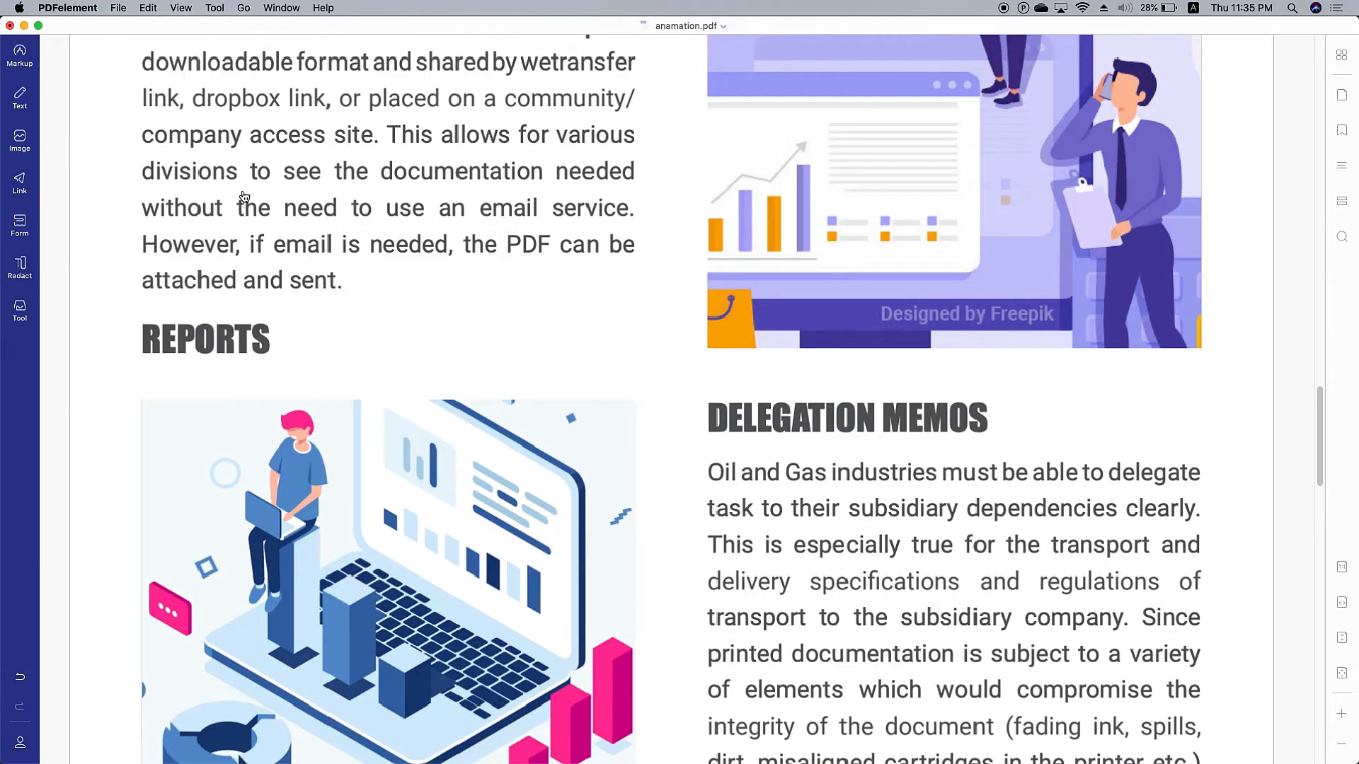
{"action": "left_click", "coordinate": [19, 183]}
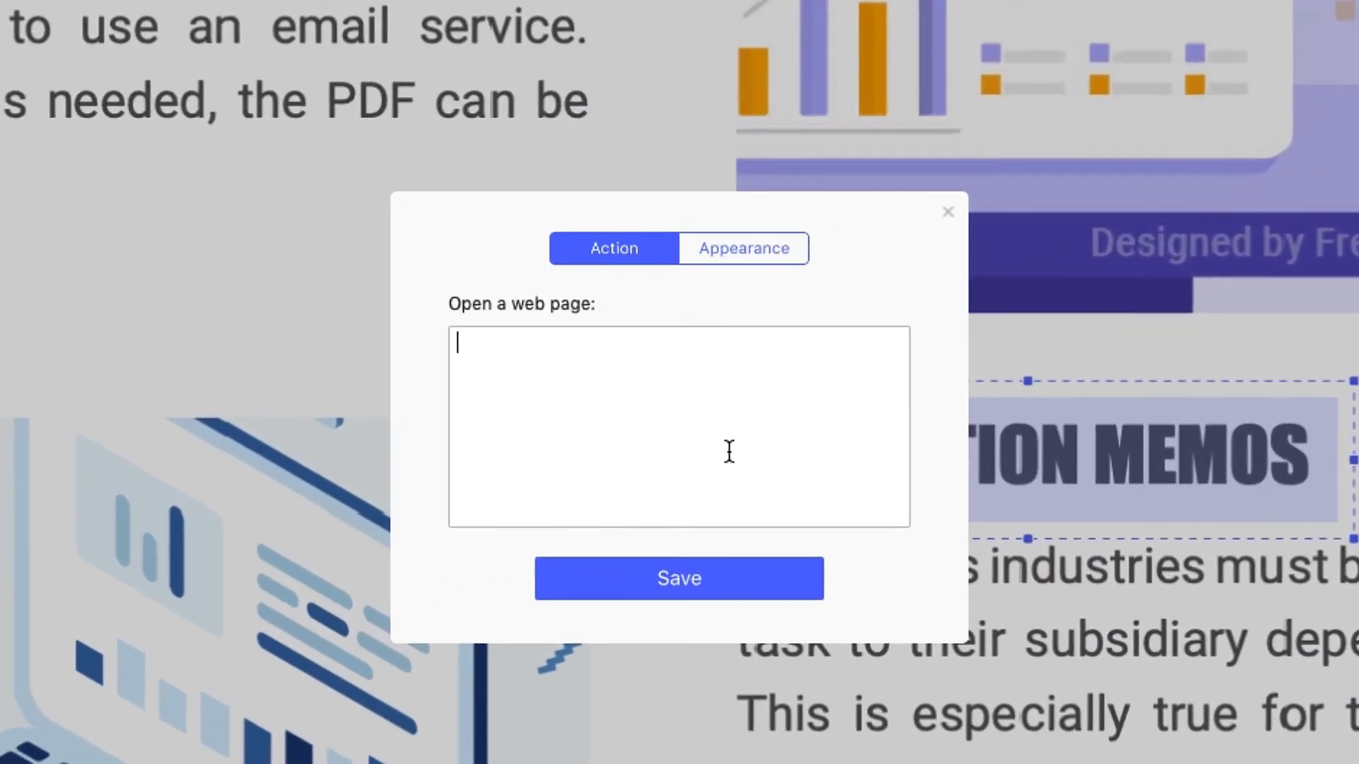
{"action": "type", "text": "www.yo"}
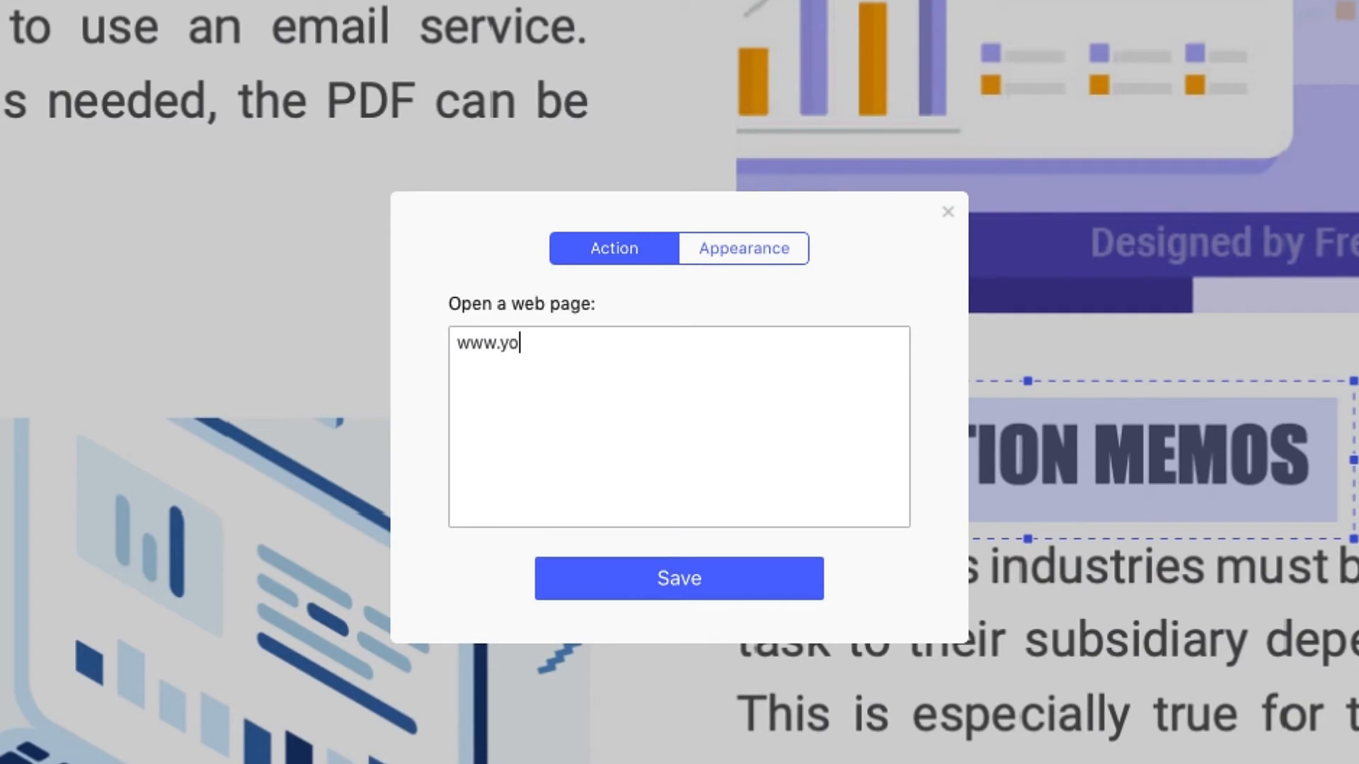
{"action": "type", "text": "utube.com"}
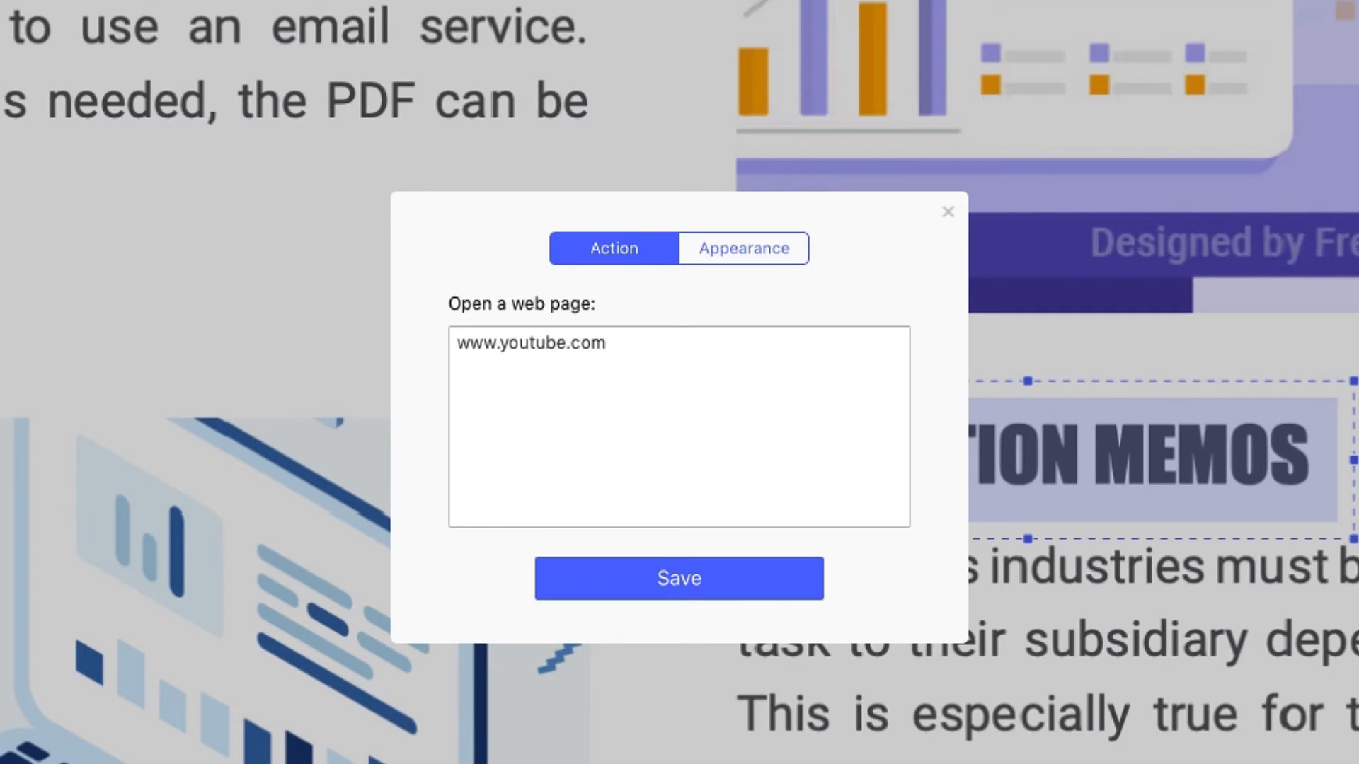
{"action": "left_click", "coordinate": [678, 578]}
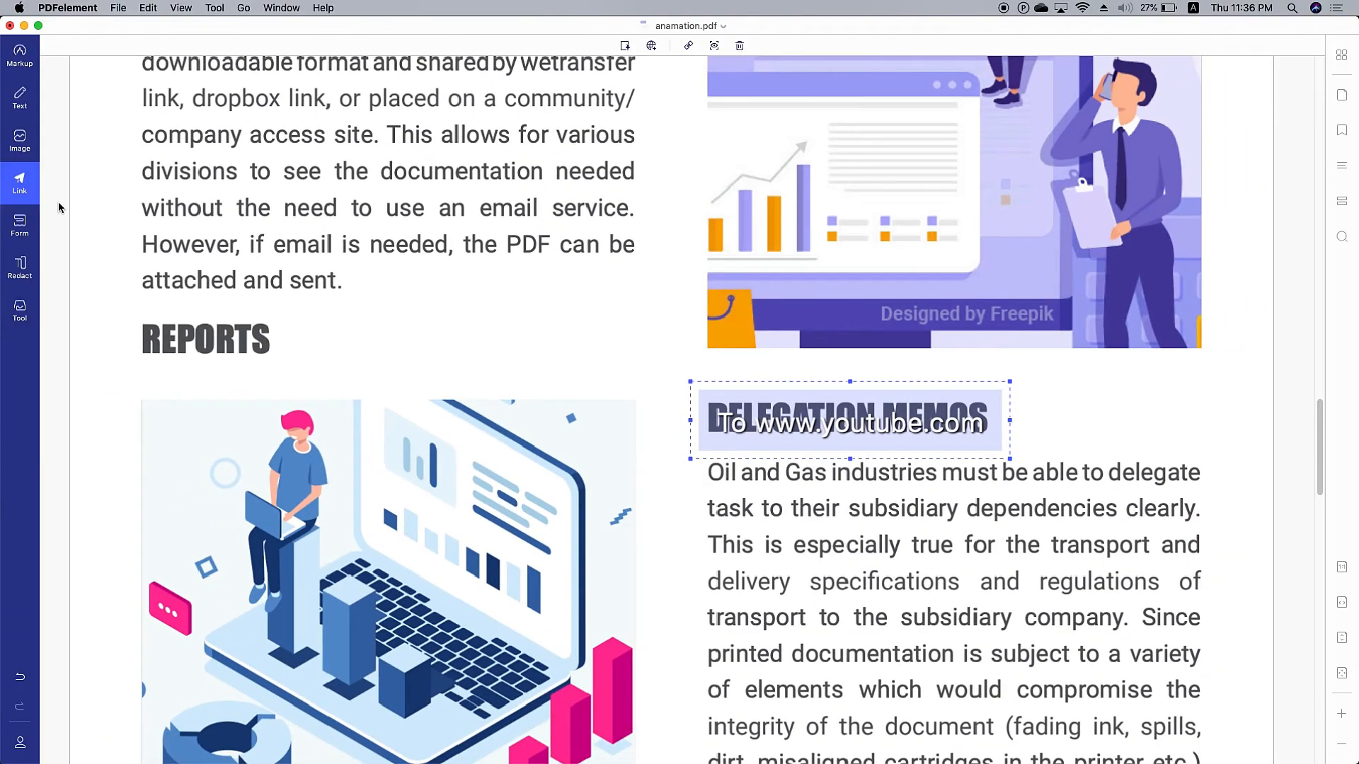
{"action": "left_click", "coordinate": [850, 423]}
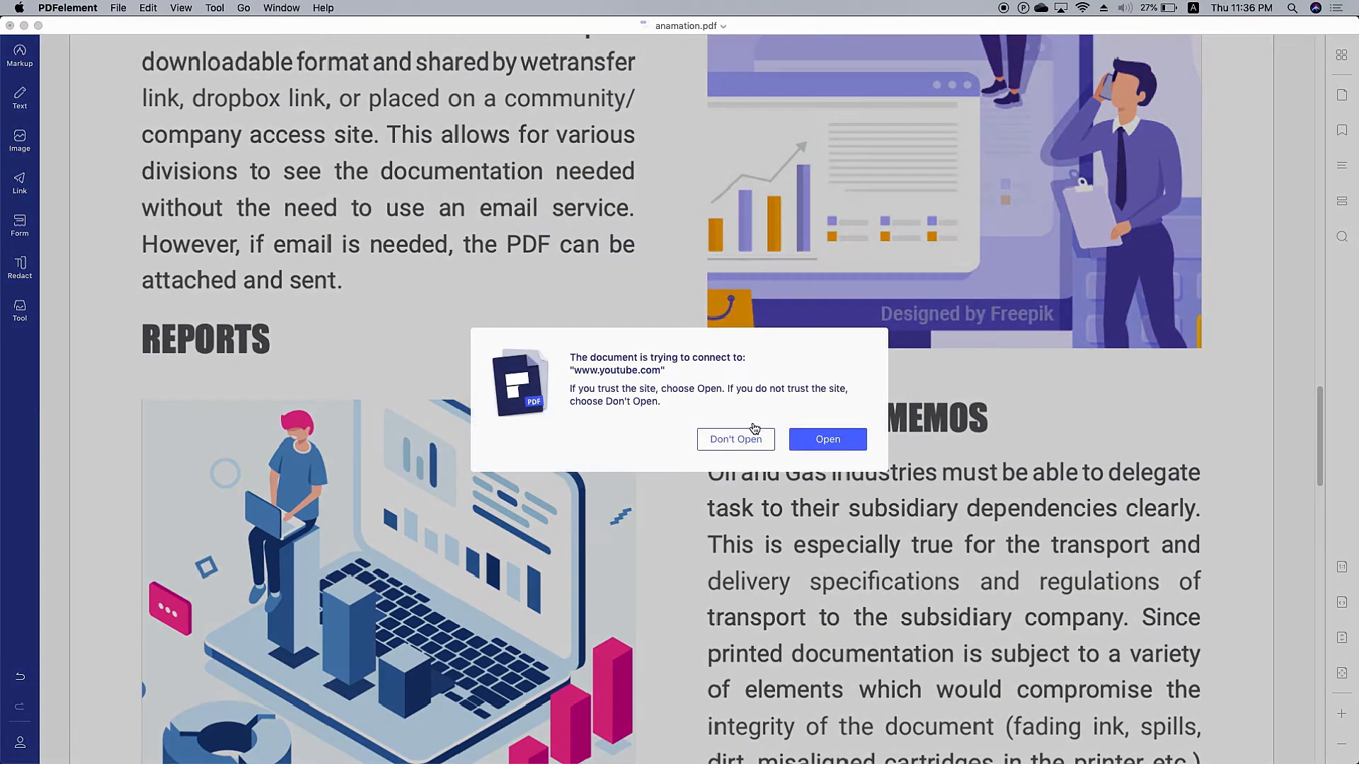